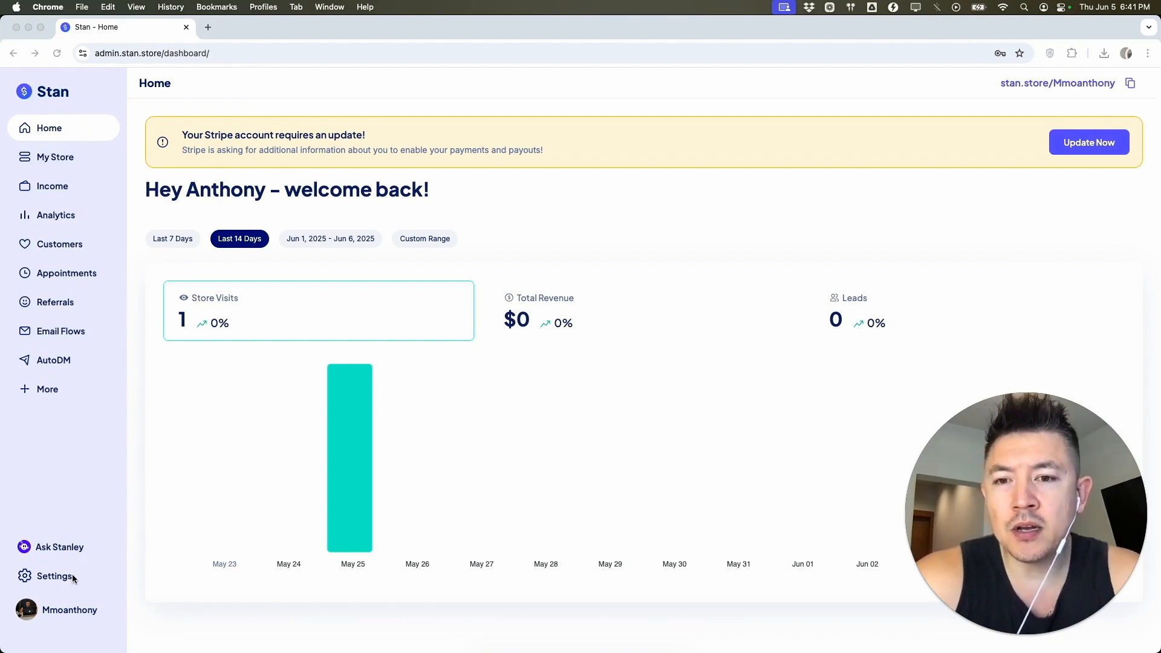
Navigate to account Settings and scroll to the Analytics tracking ID fields
click(54, 575)
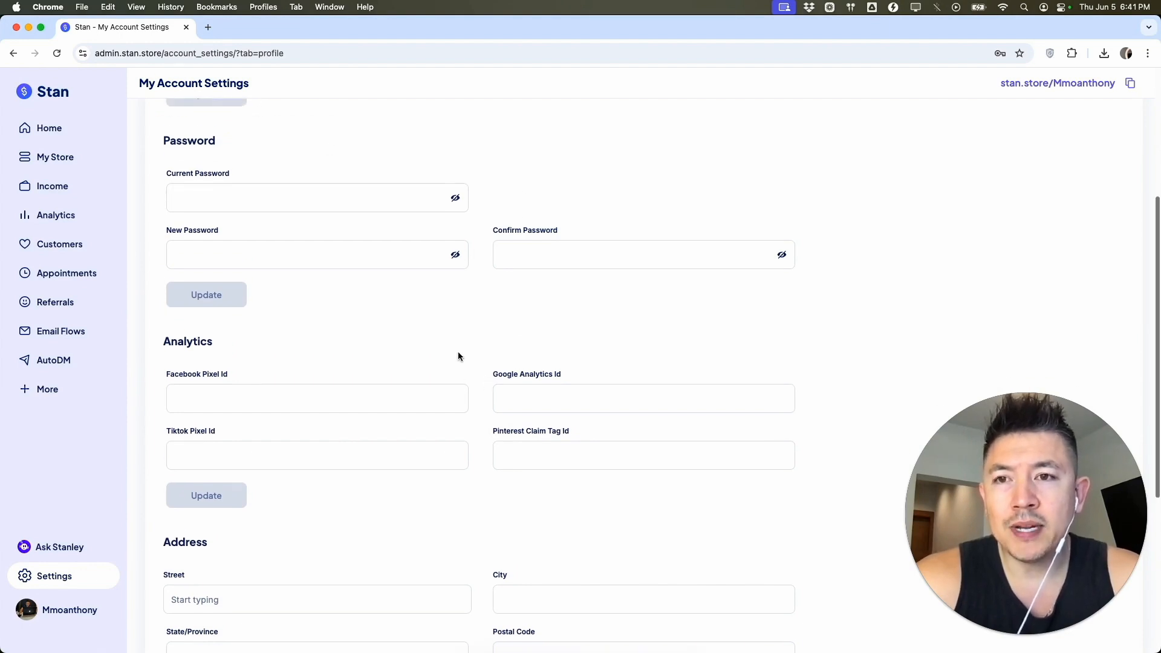
scroll(down, 3)
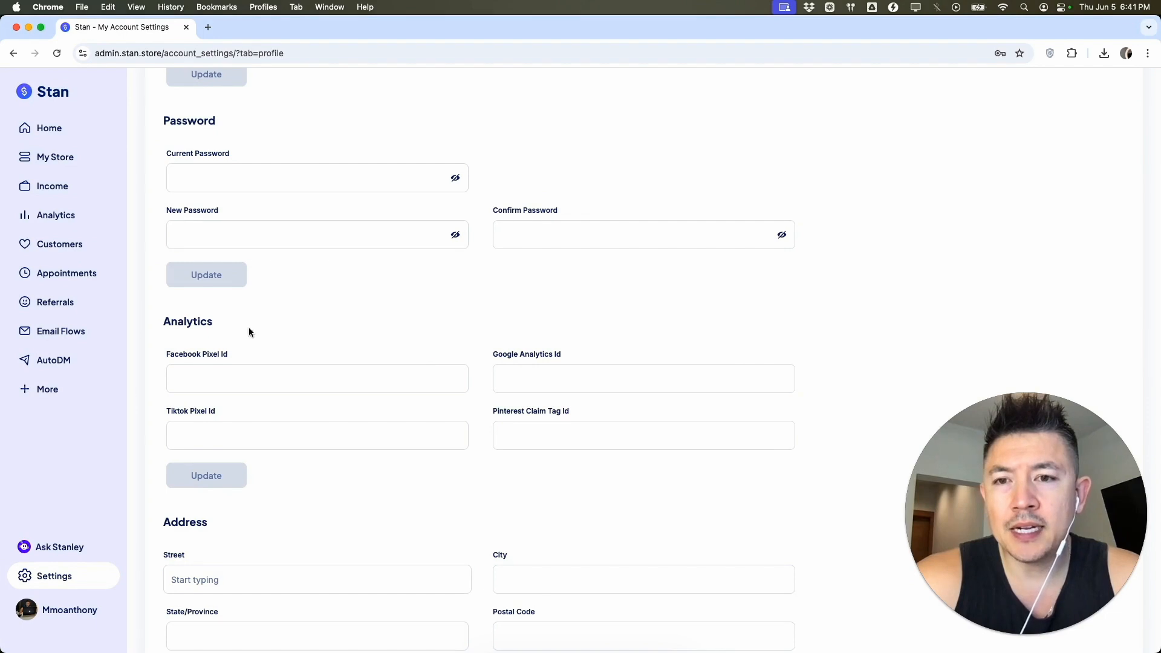
mouse_move(473, 201)
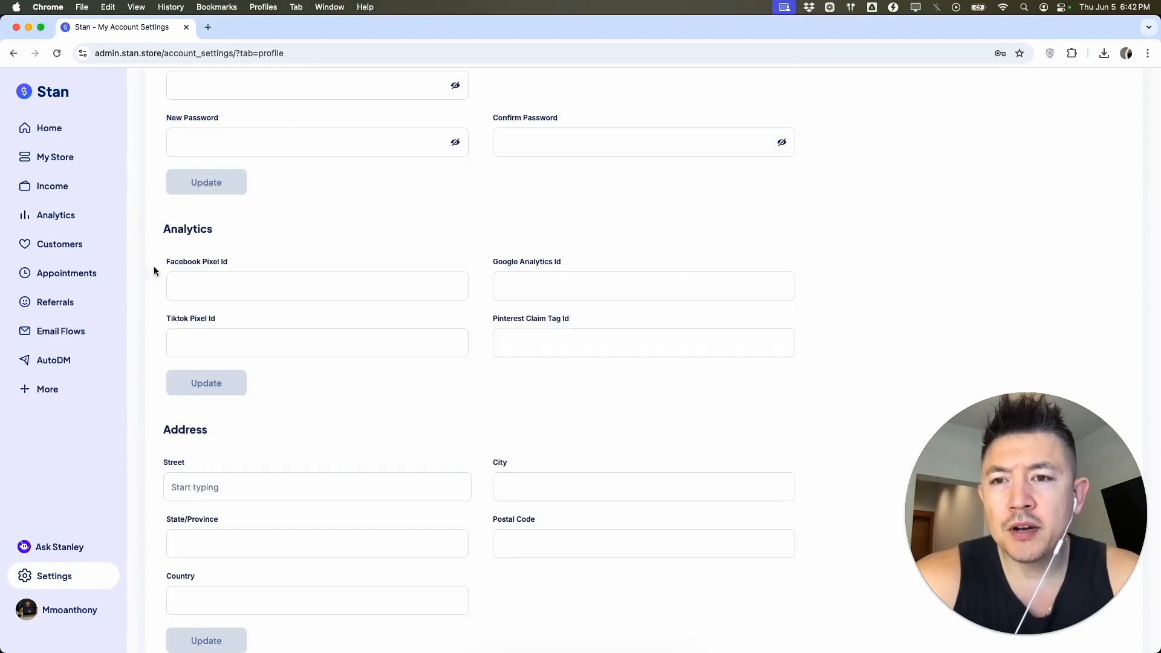
Enter placeholder Facebook Pixel Id 'sdfsdfsdfsfdd' and save it with Update
click(317, 285)
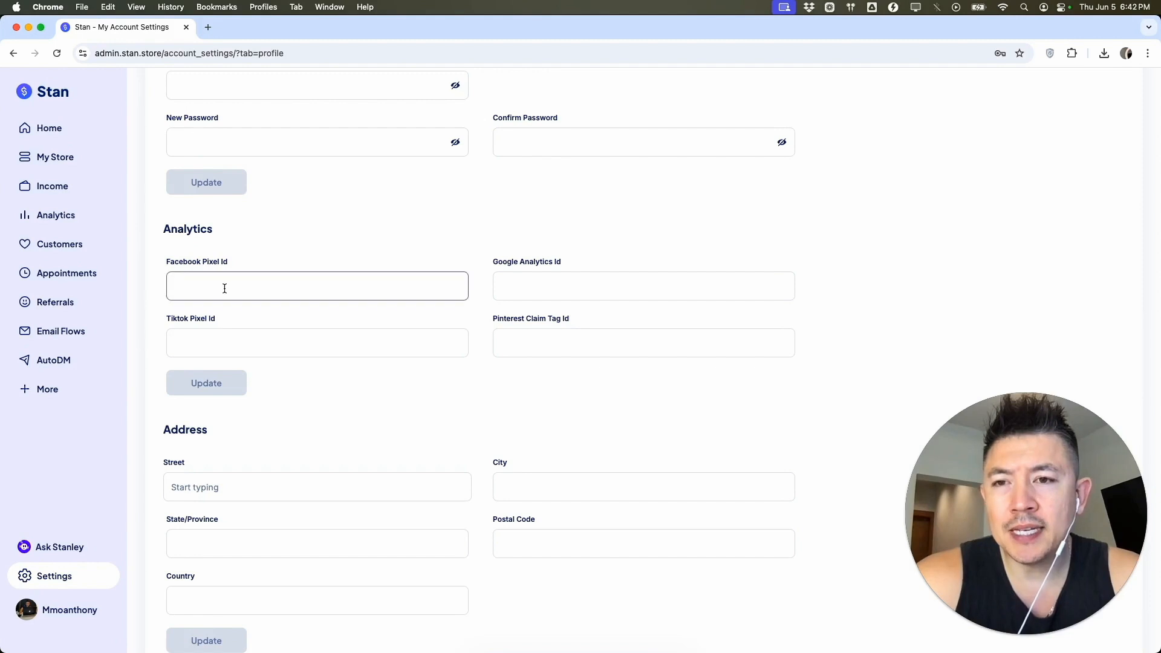
text(sdfsdfsdfsfddfssf)
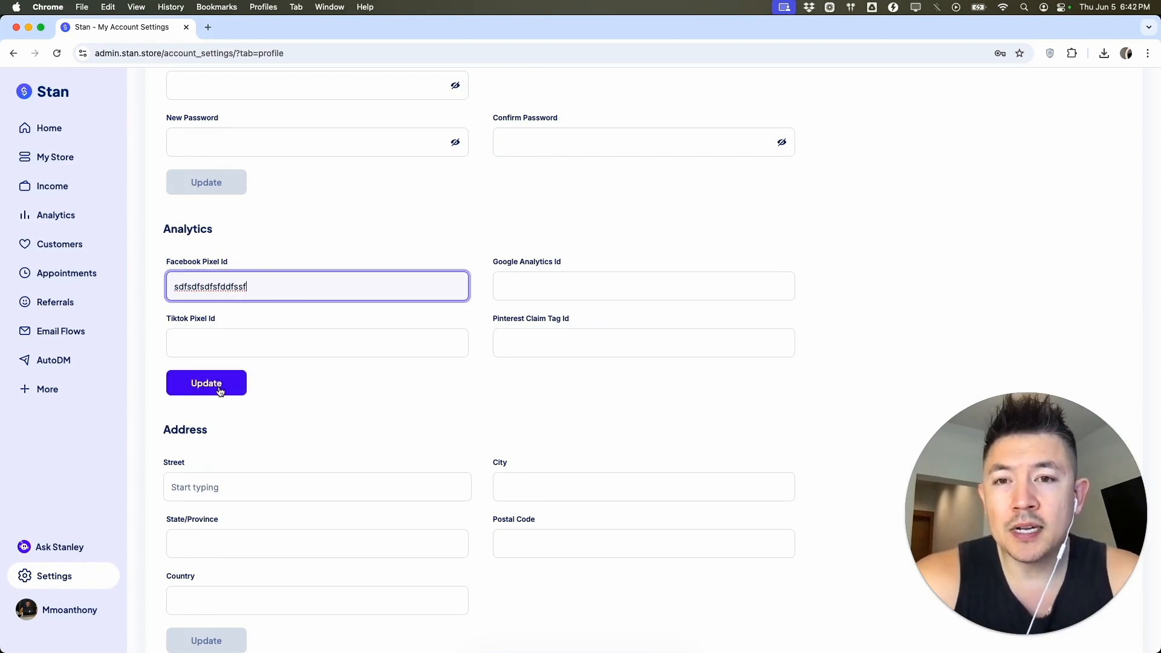
click(205, 384)
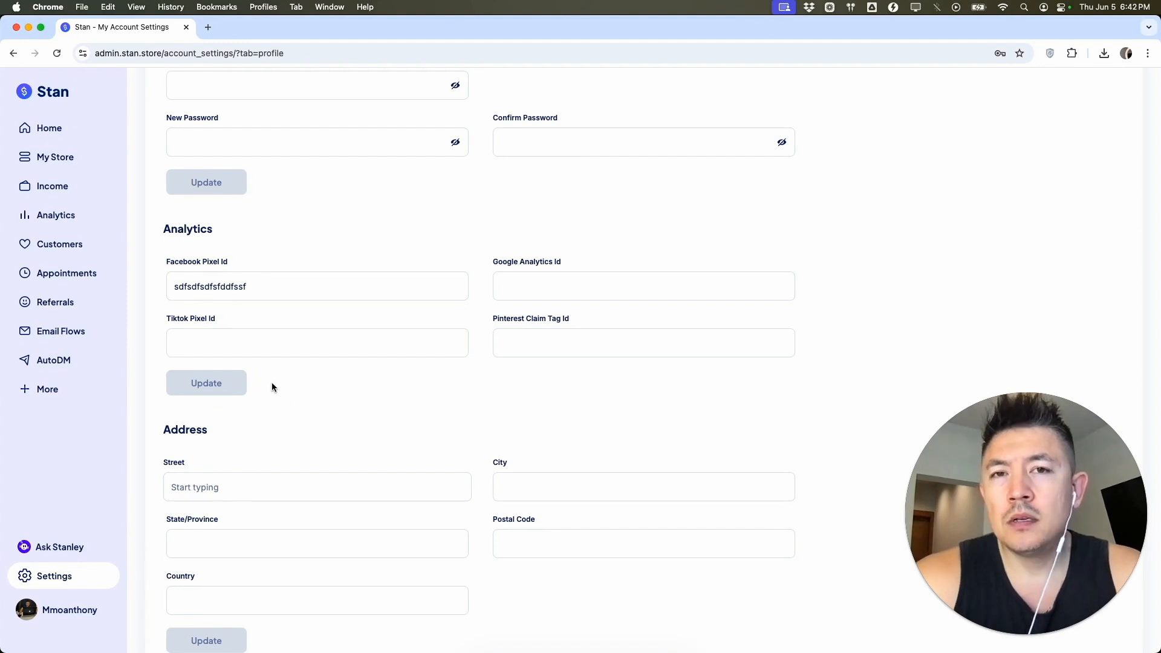